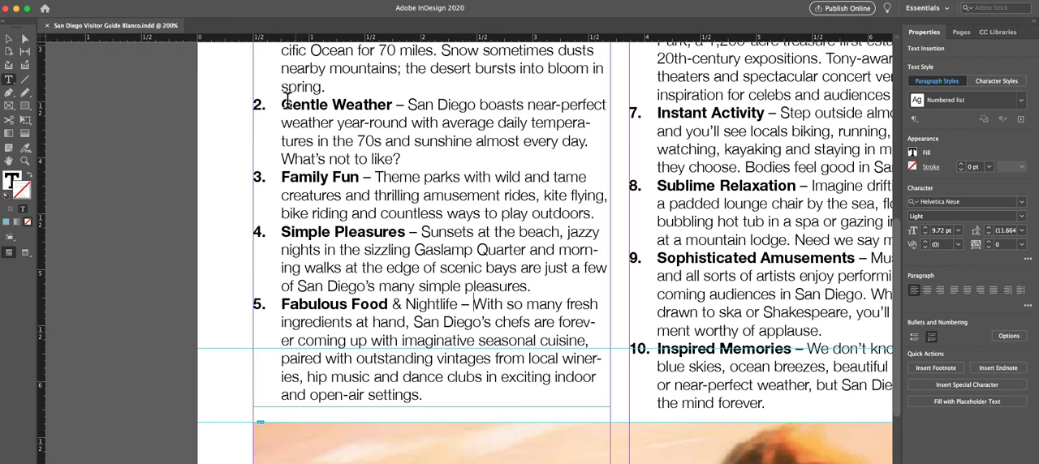
pyautogui.moveTo(436, 307)
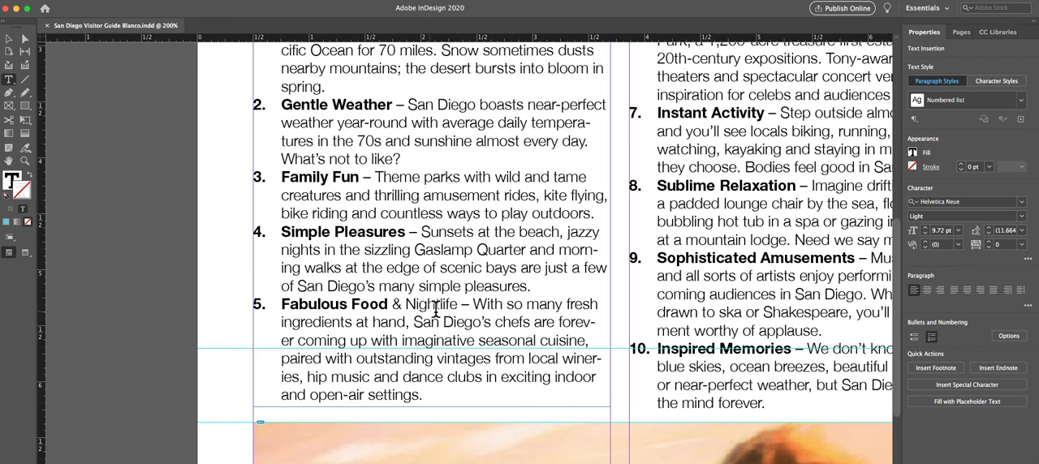
# Select the dash after Nightlife and open the Numbered list paragraph style options
pyautogui.doubleClick(425, 304)
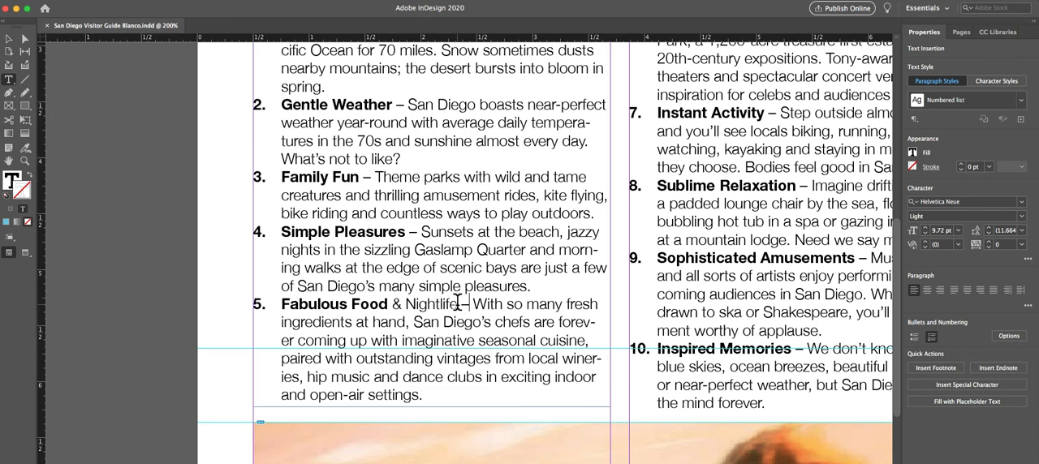
pyautogui.moveTo(463, 304)
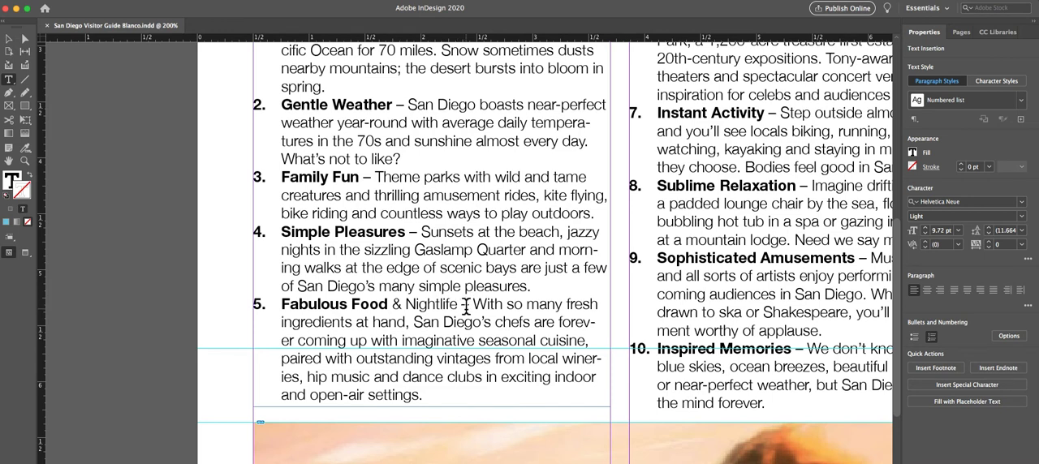
pyautogui.click(463, 305)
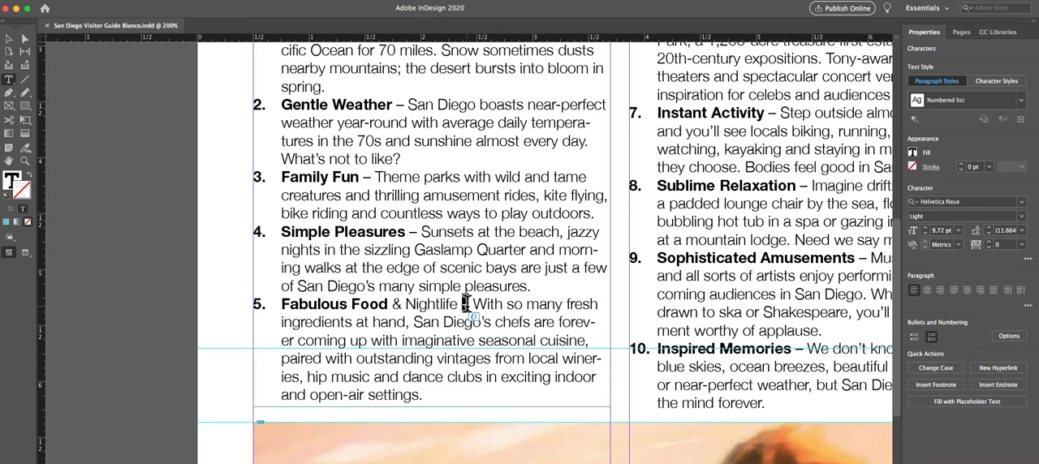
pyautogui.moveTo(575, 402)
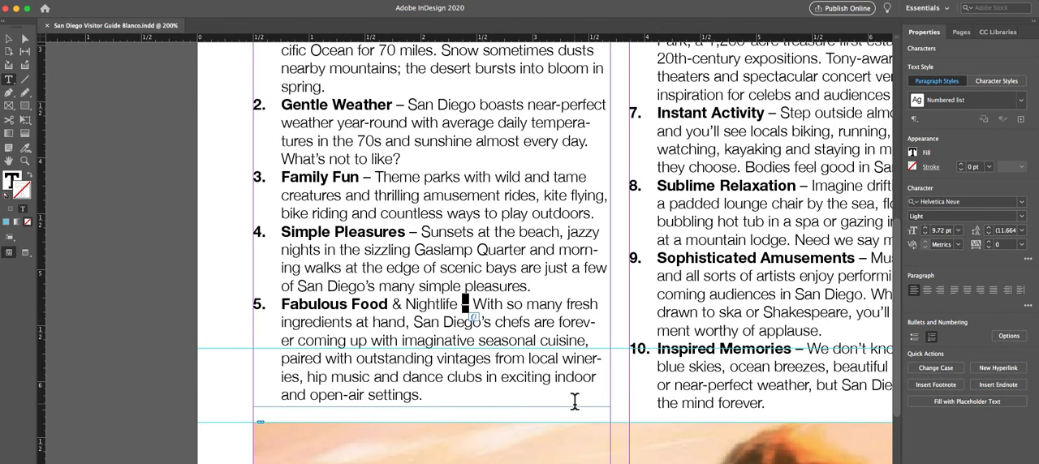
pyautogui.rightClick(466, 304)
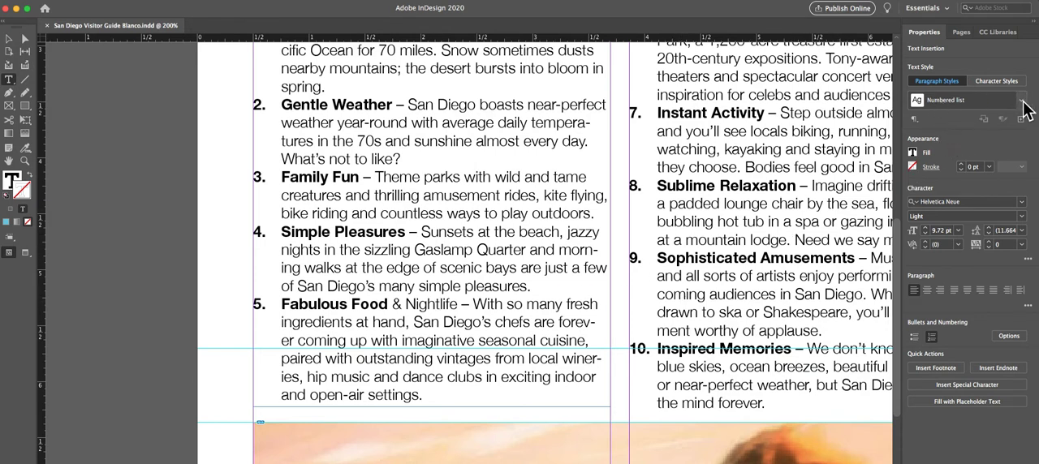
pyautogui.click(1021, 100)
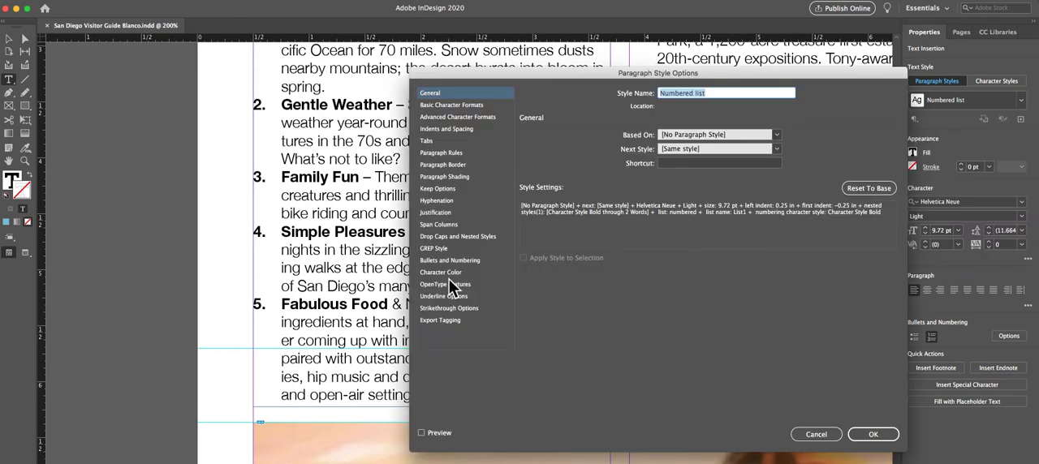
# Show the Drop Caps and Nested Styles page listing Bold through 2 Words
pyautogui.click(457, 236)
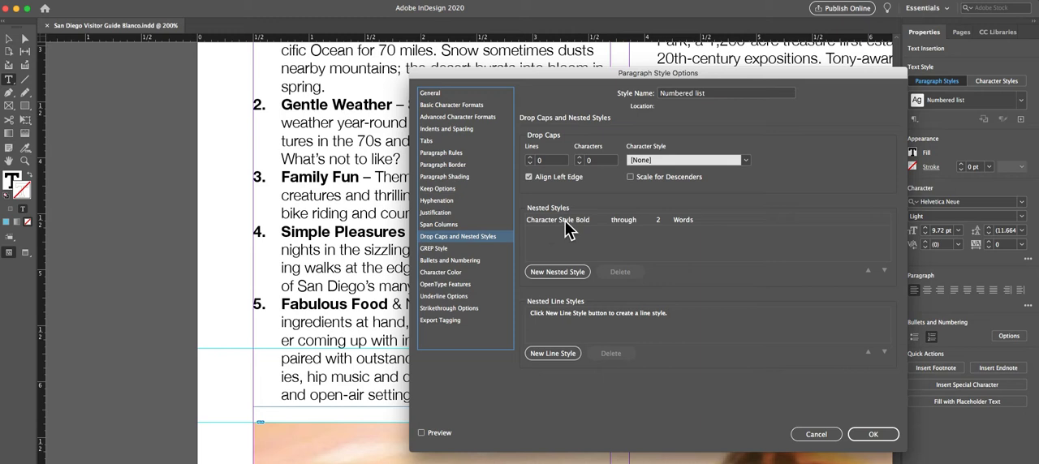
pyautogui.moveTo(676, 233)
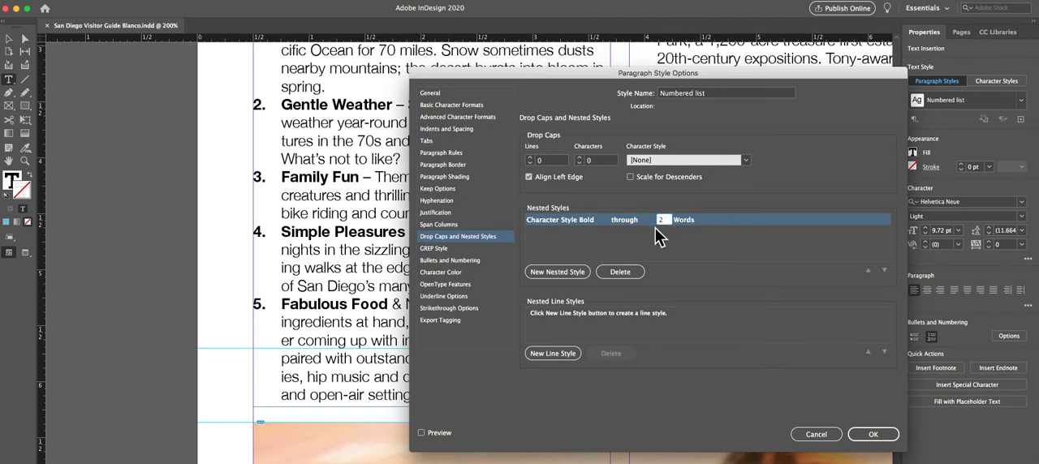
pyautogui.moveTo(655, 237)
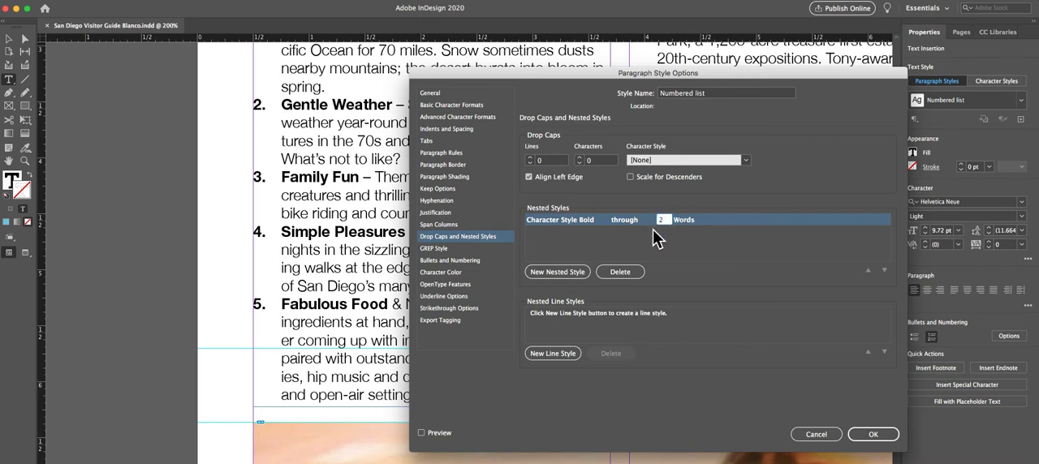
# Change the Bold nested style to 'up to 1' en dash and confirm
pyautogui.click(632, 219)
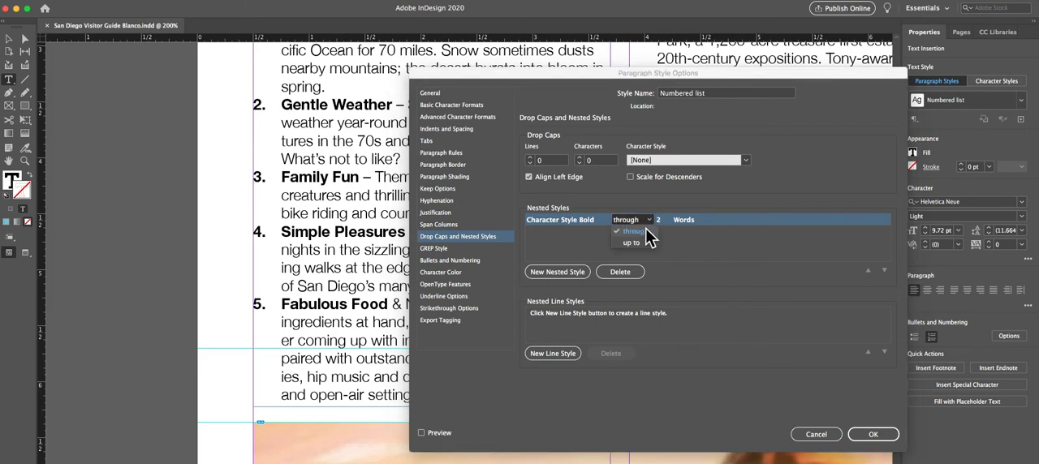
pyautogui.click(631, 243)
pyautogui.write('–')
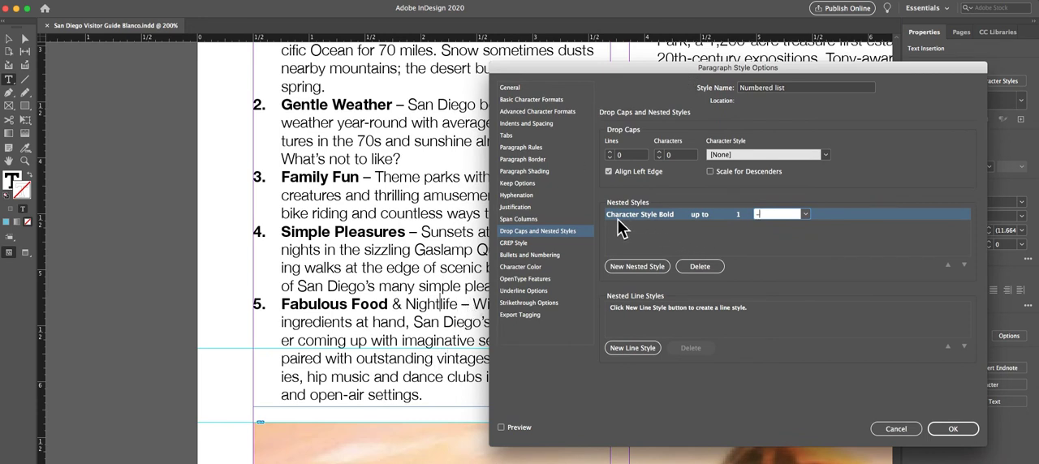
pyautogui.moveTo(296, 309)
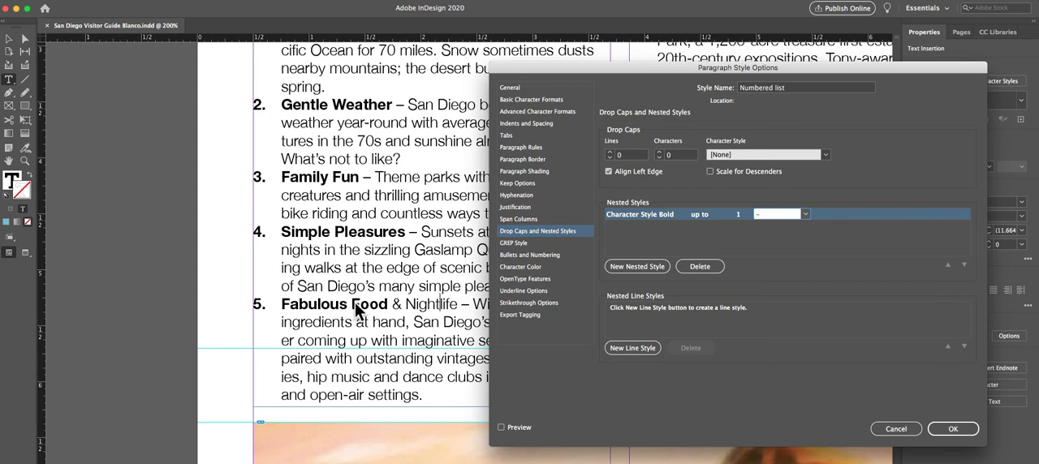
pyautogui.moveTo(460, 315)
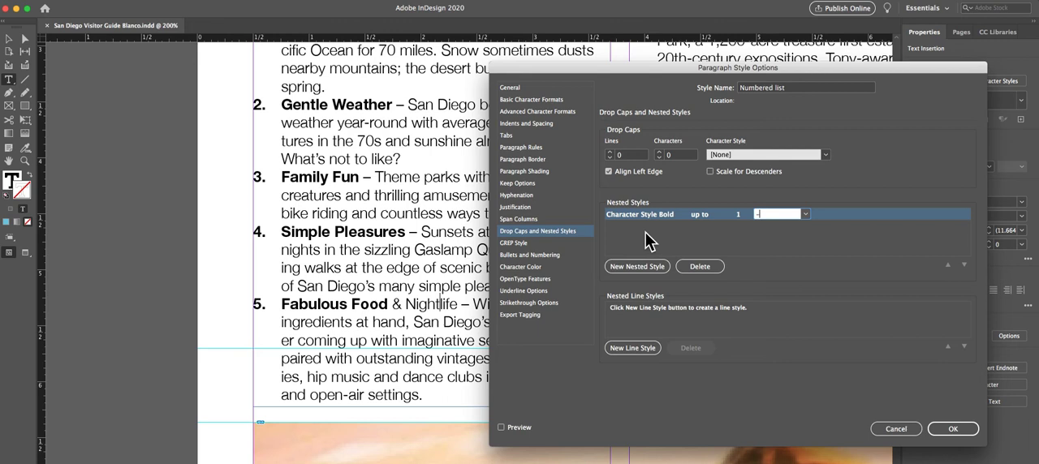
pyautogui.moveTo(468, 317)
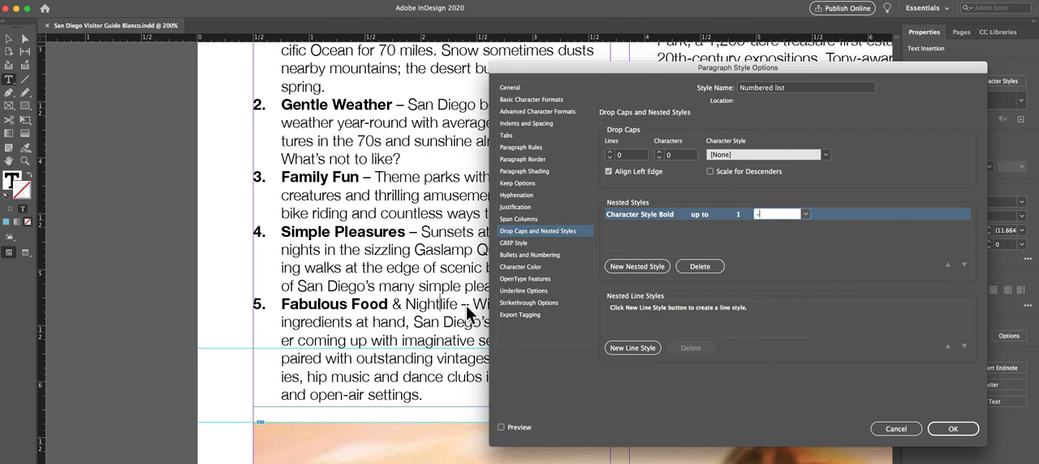
pyautogui.moveTo(613, 247)
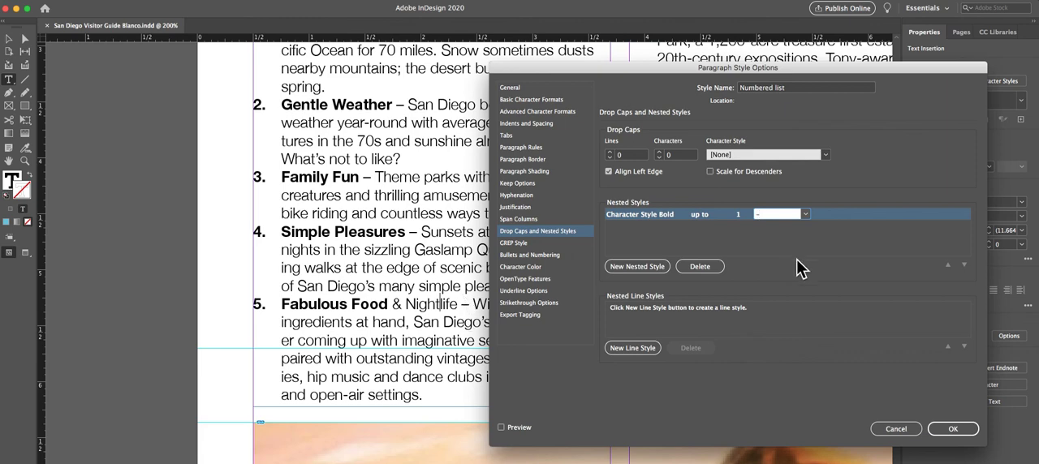
pyautogui.click(953, 428)
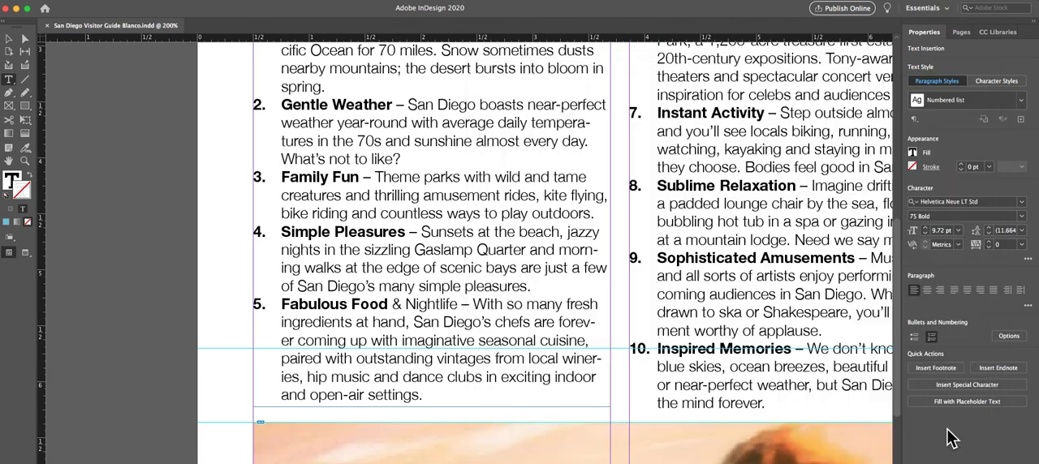